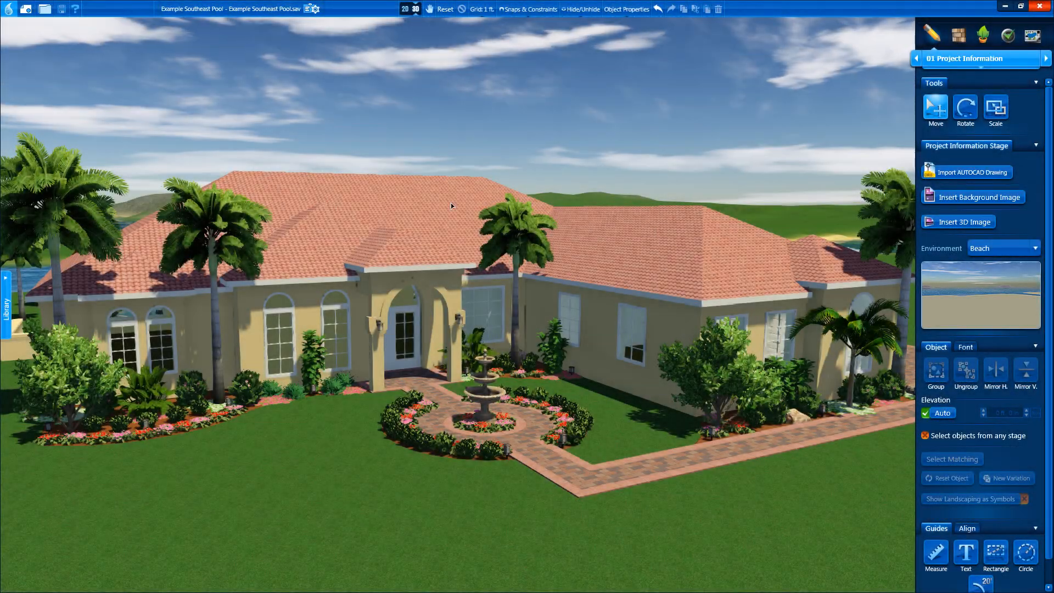
# - Switch the project to the 14 Create Presentation stage
pyautogui.click(975, 59)
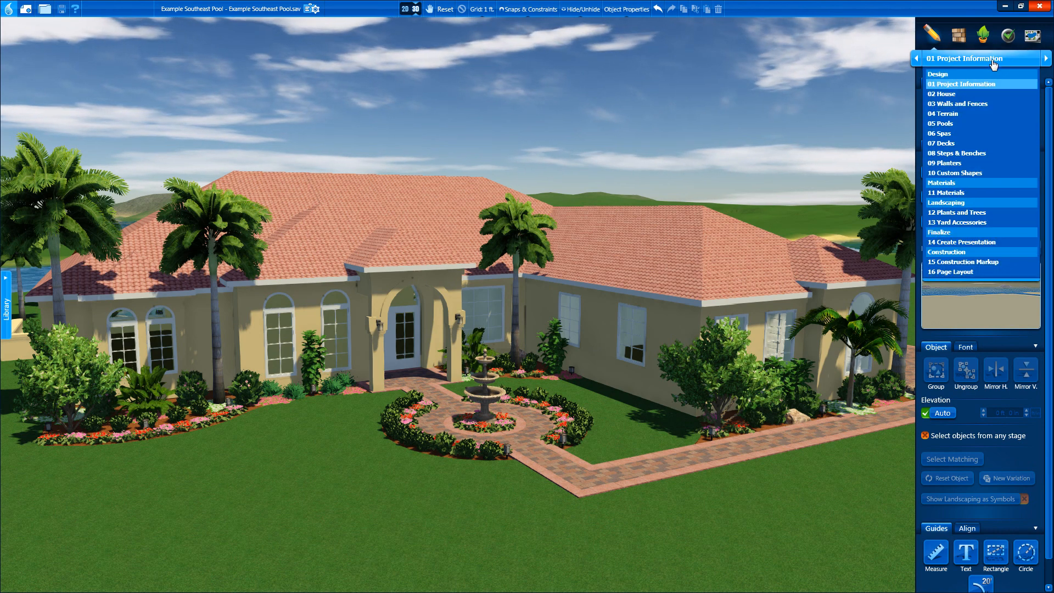
pyautogui.moveTo(981, 242)
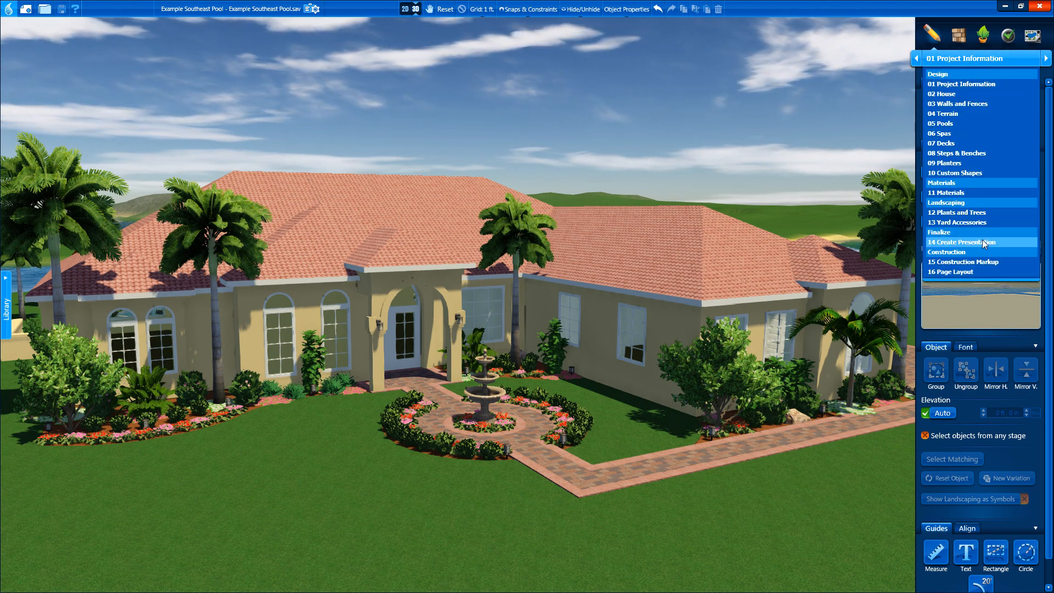
pyautogui.click(962, 243)
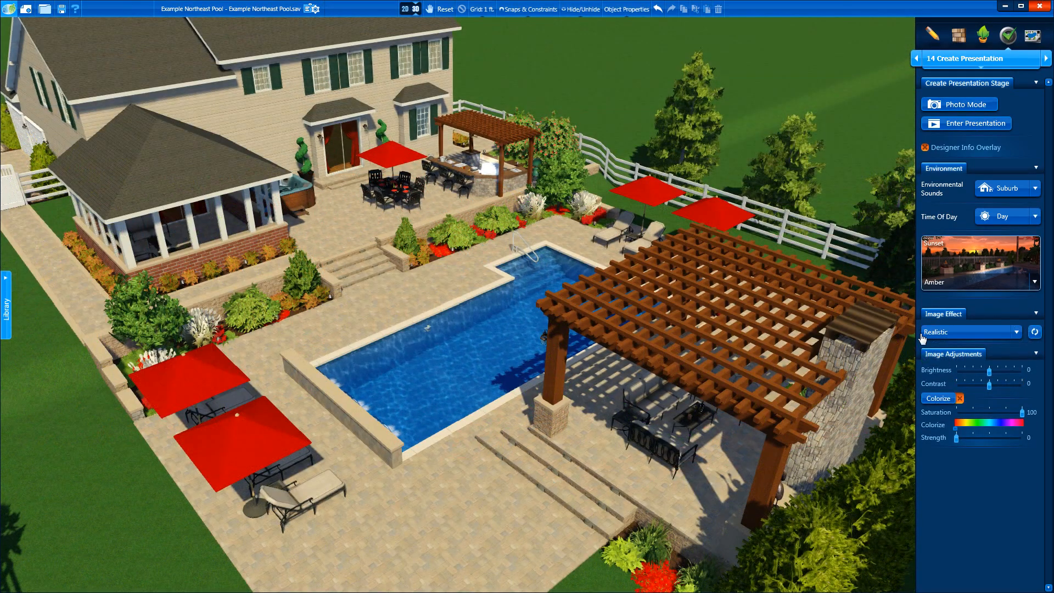
# - Preview the Paint, WaterColor and Oil image effects, then apply SepiaTone
pyautogui.click(969, 332)
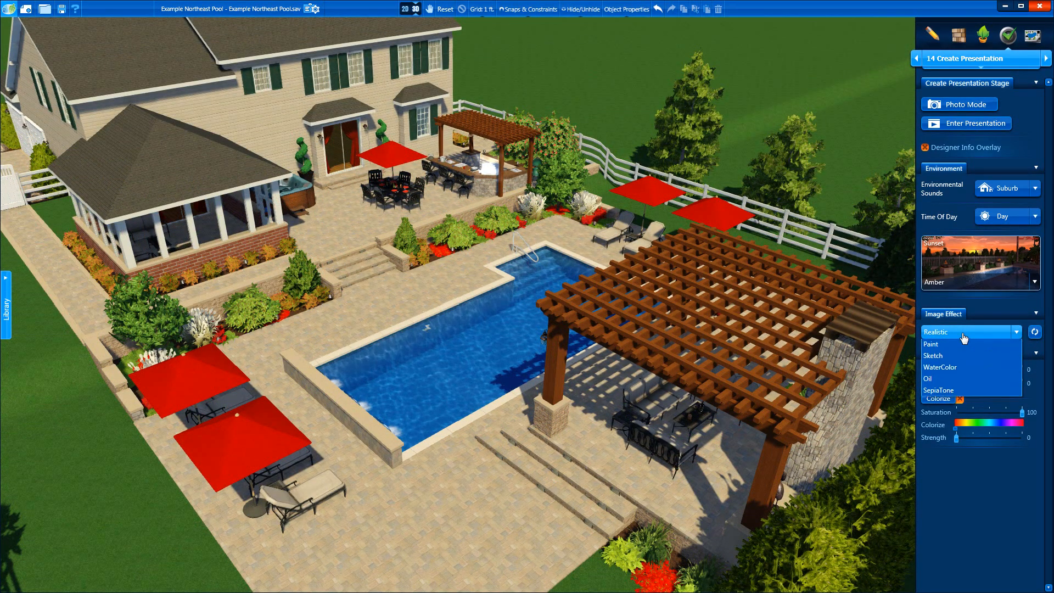
pyautogui.click(932, 332)
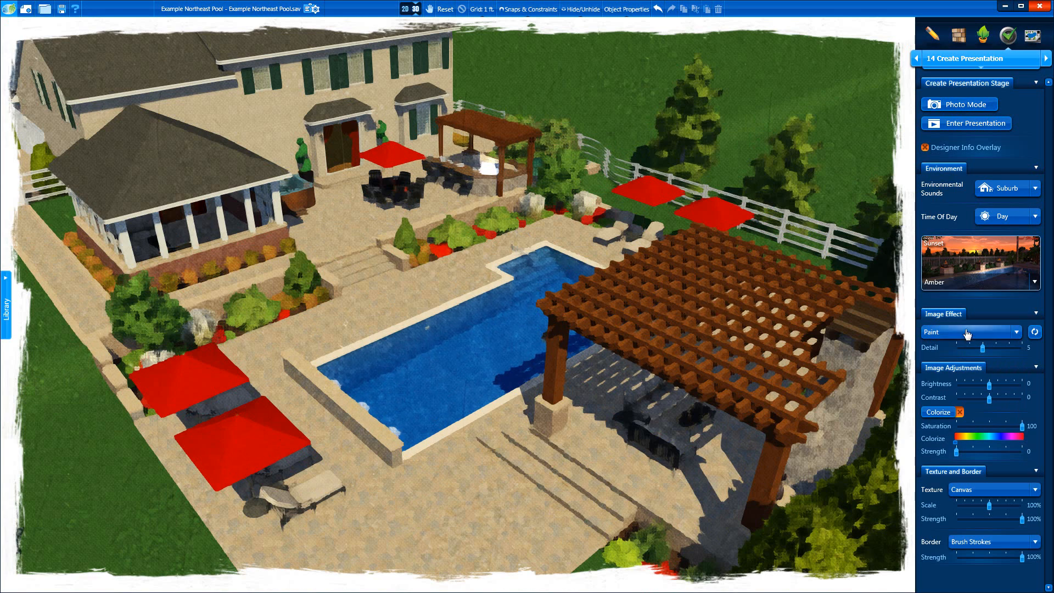
pyautogui.click(970, 332)
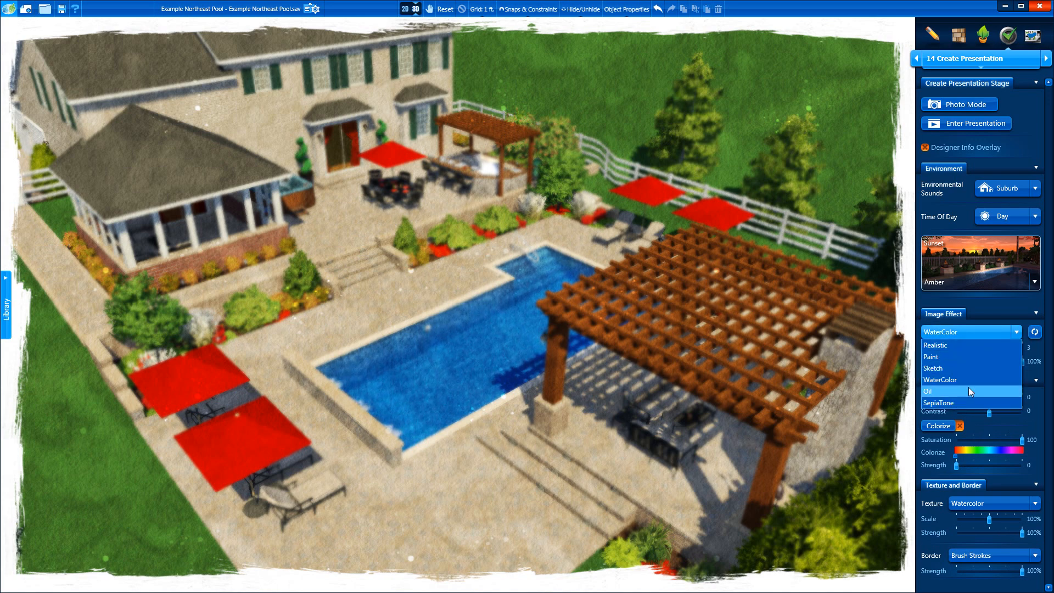
pyautogui.click(928, 391)
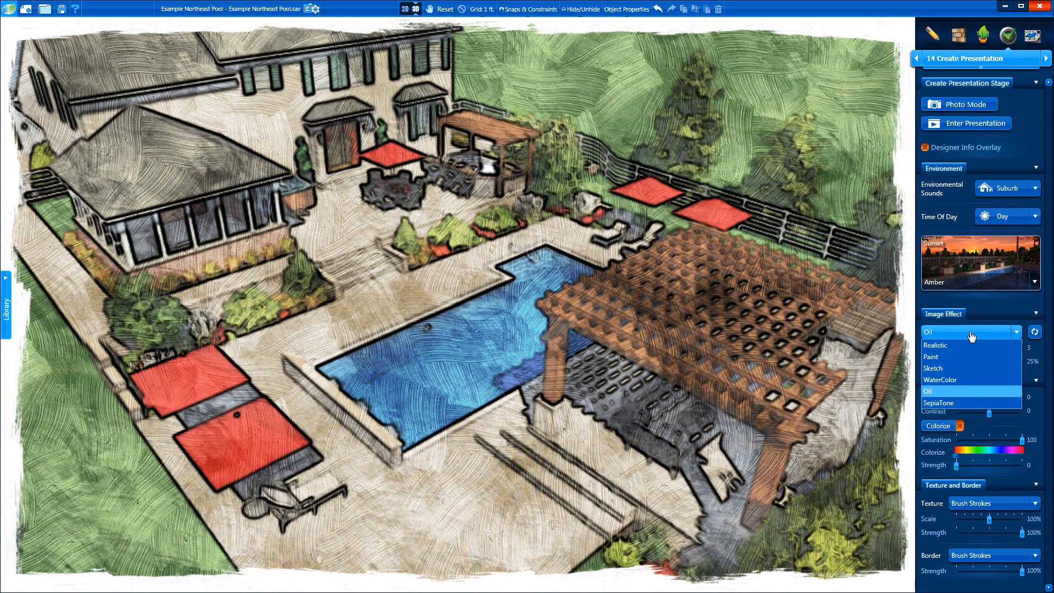
pyautogui.click(938, 403)
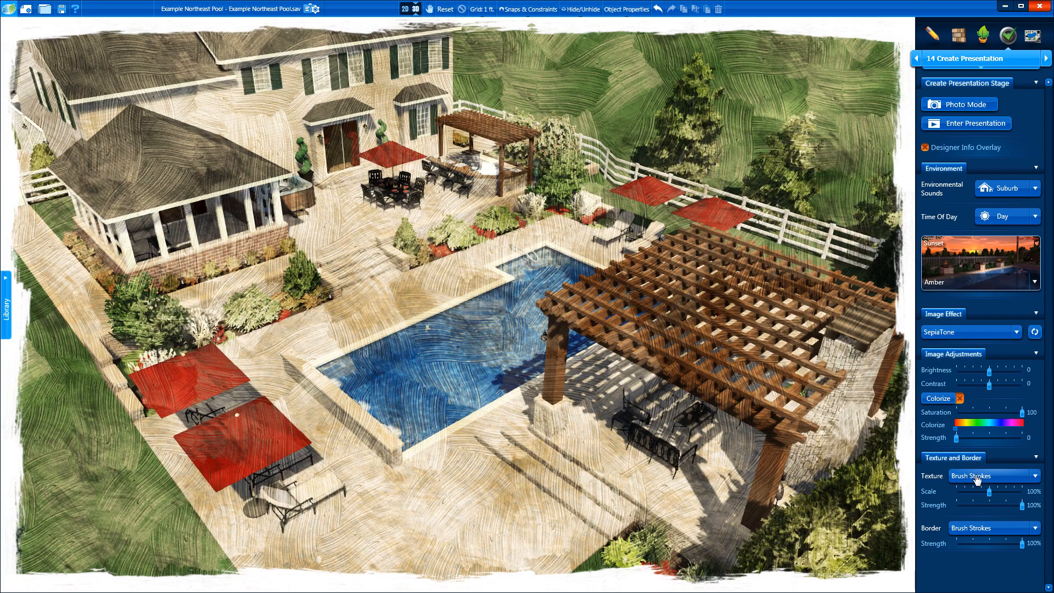
# - Set the render texture to Paper and the border to Vignette
pyautogui.click(994, 476)
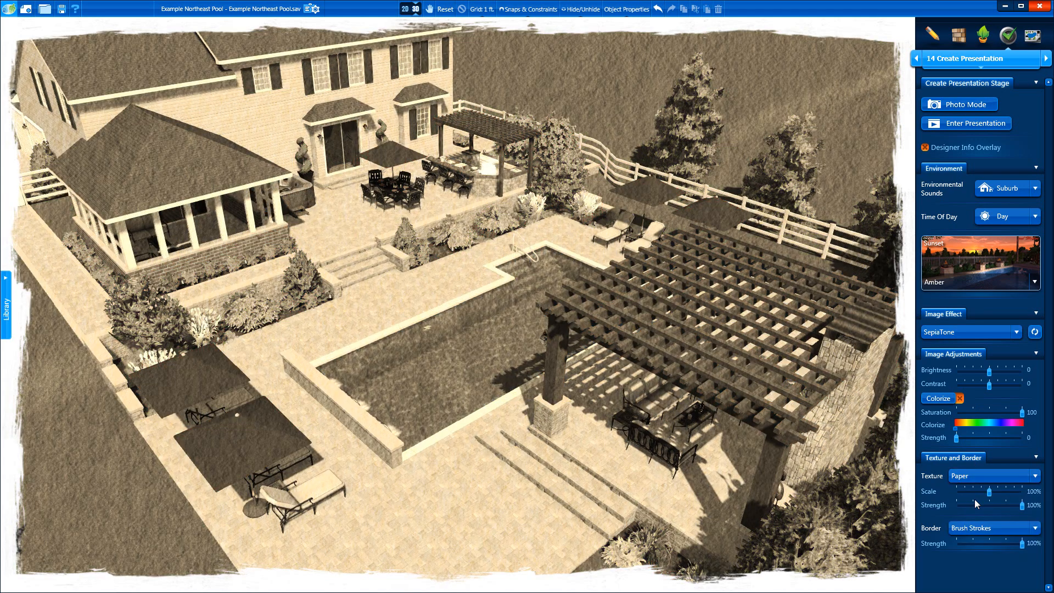
pyautogui.click(994, 475)
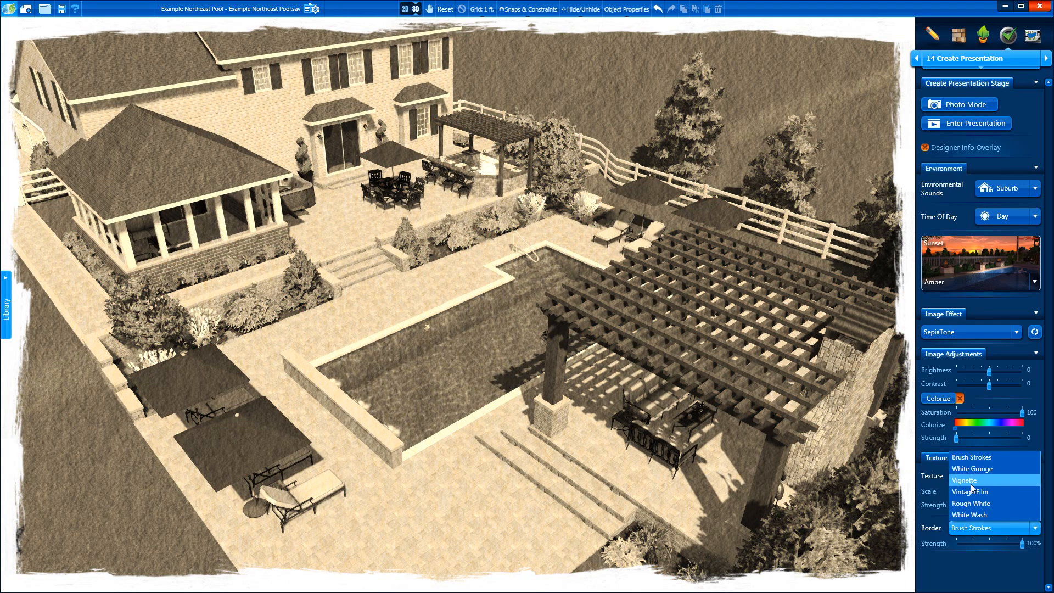
pyautogui.click(971, 476)
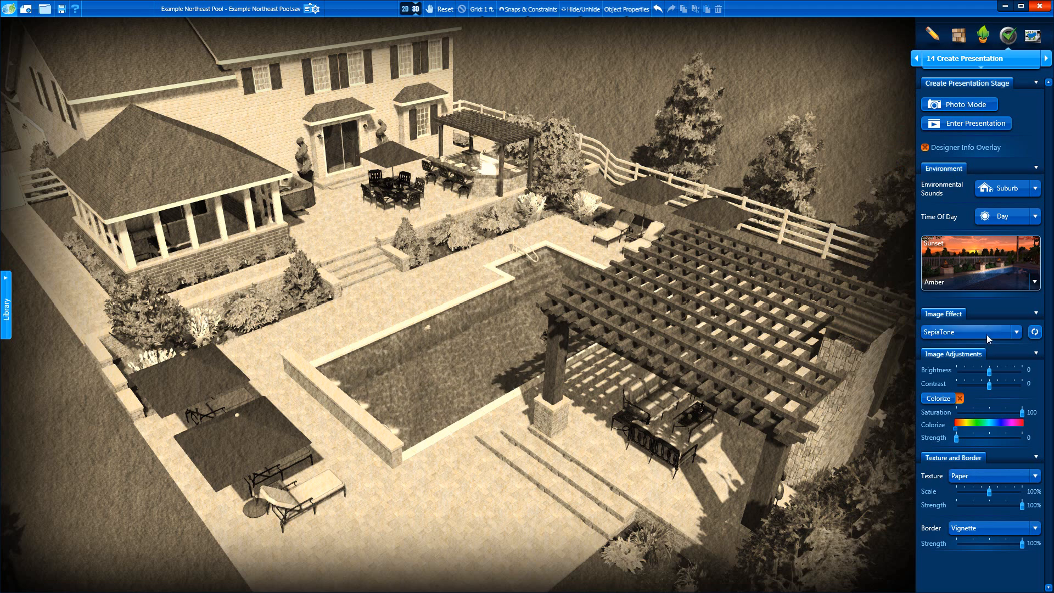
pyautogui.click(971, 332)
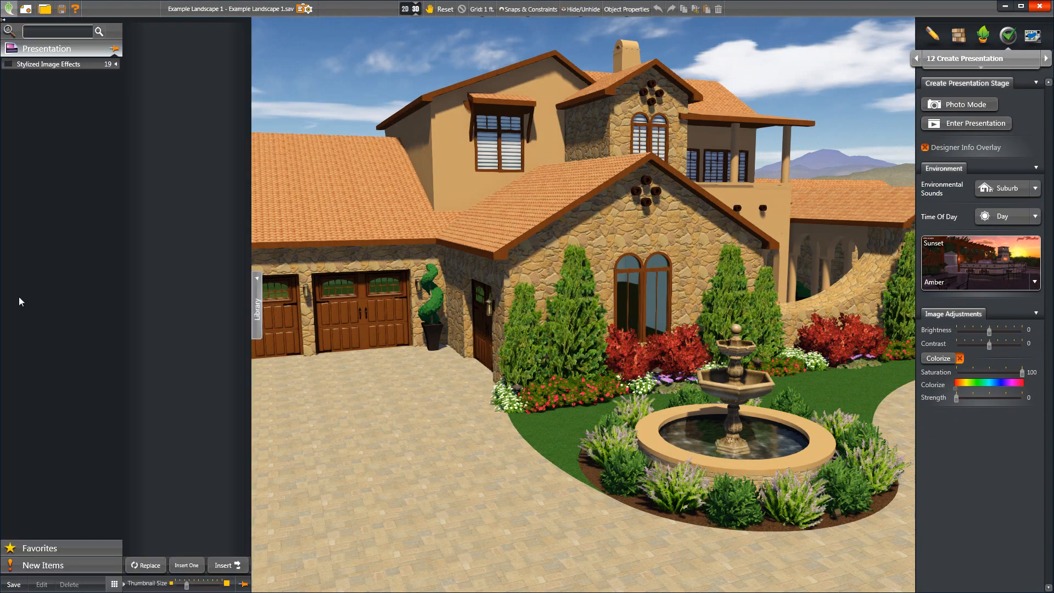
# - Expand Stylized Image Effects in the library and apply a Pen and Pencil preset
pyautogui.click(10, 63)
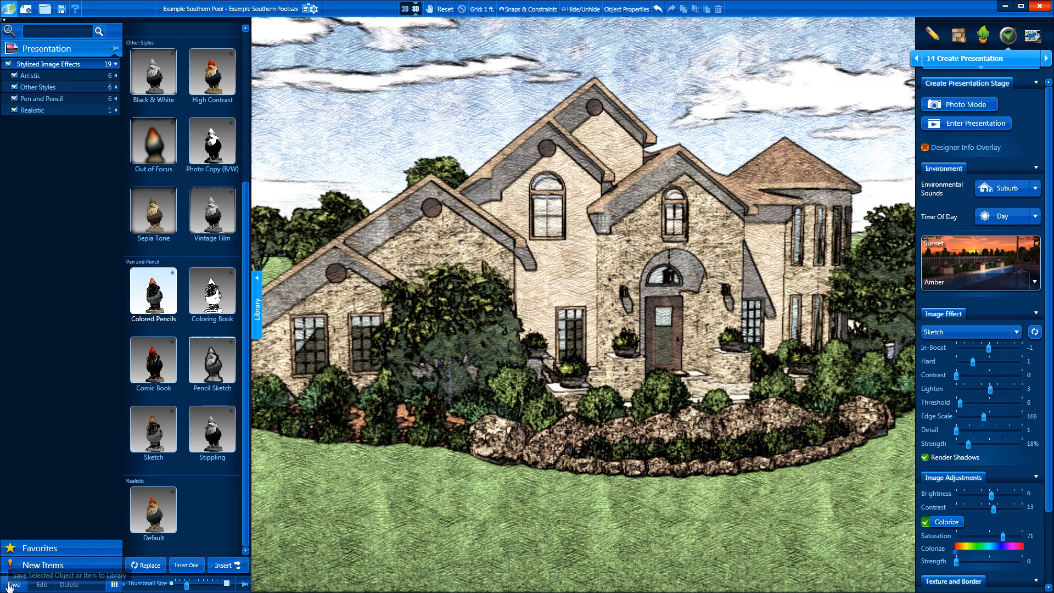
pyautogui.click(12, 582)
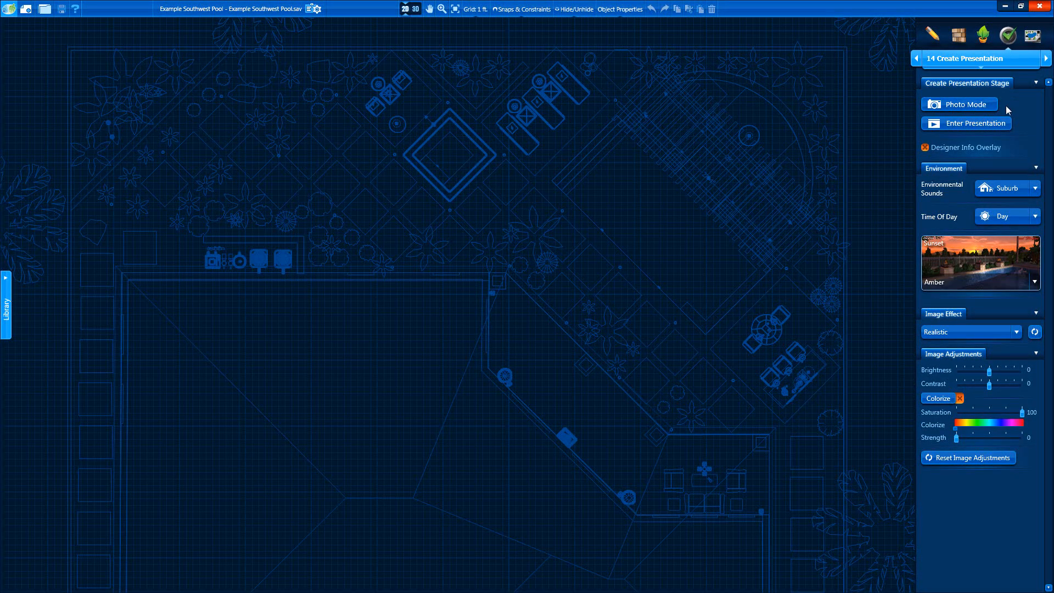
pyautogui.moveTo(1044, 107)
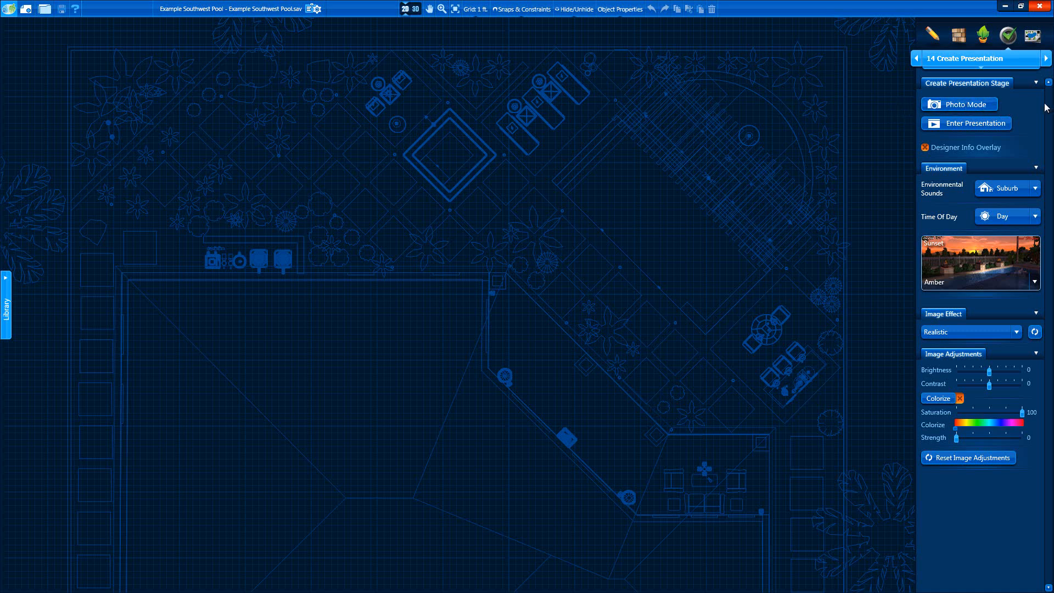
pyautogui.moveTo(967, 105)
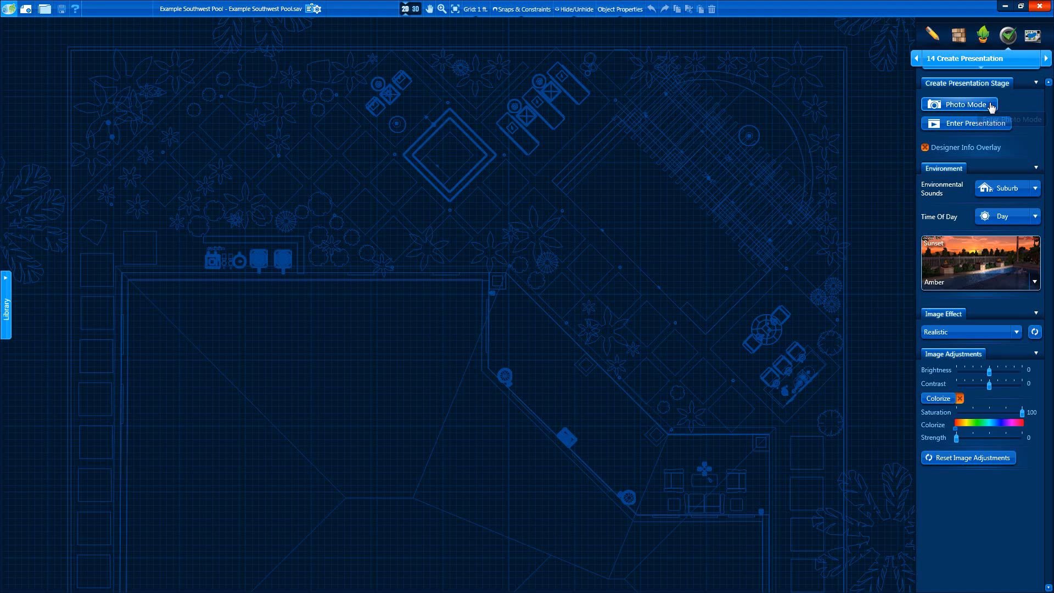
# - Enter Photo Mode to show the strip of saved camera locations
pyautogui.click(958, 104)
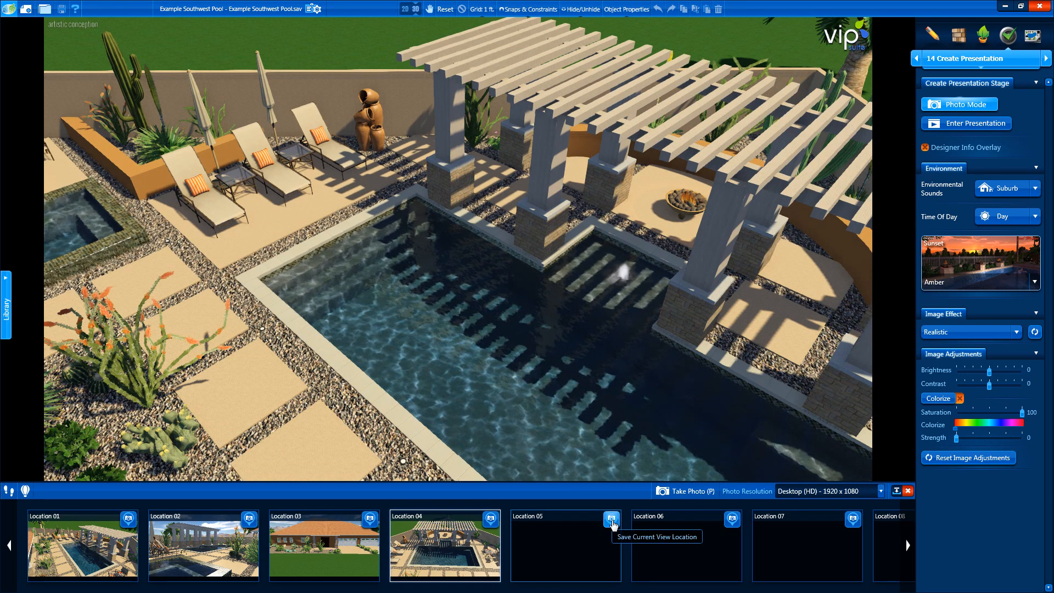
# - Save the pool view as Location 05, compare saved views, and take a photo
pyautogui.click(611, 519)
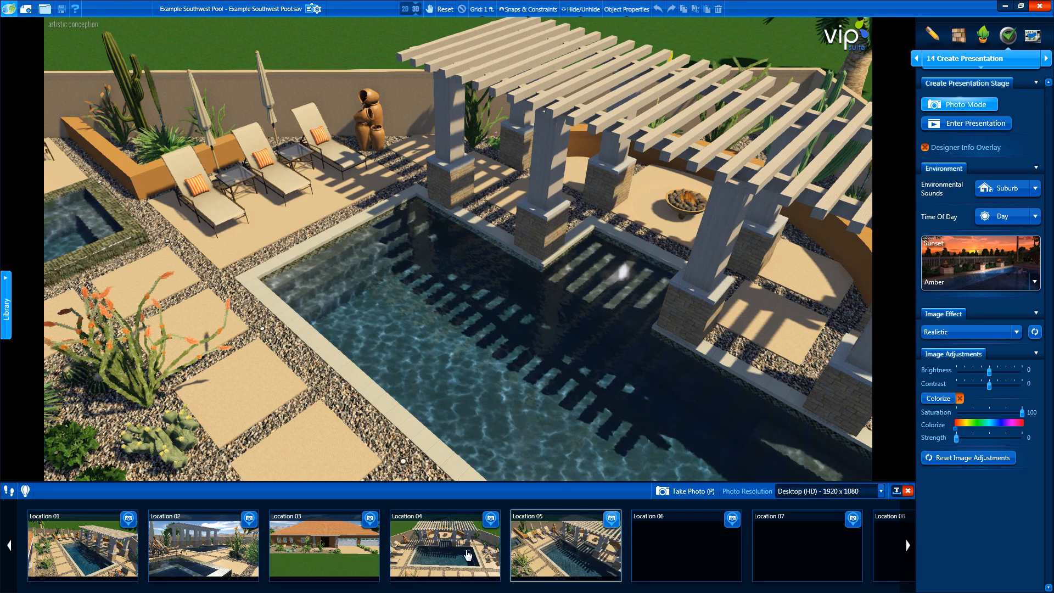
pyautogui.click(324, 545)
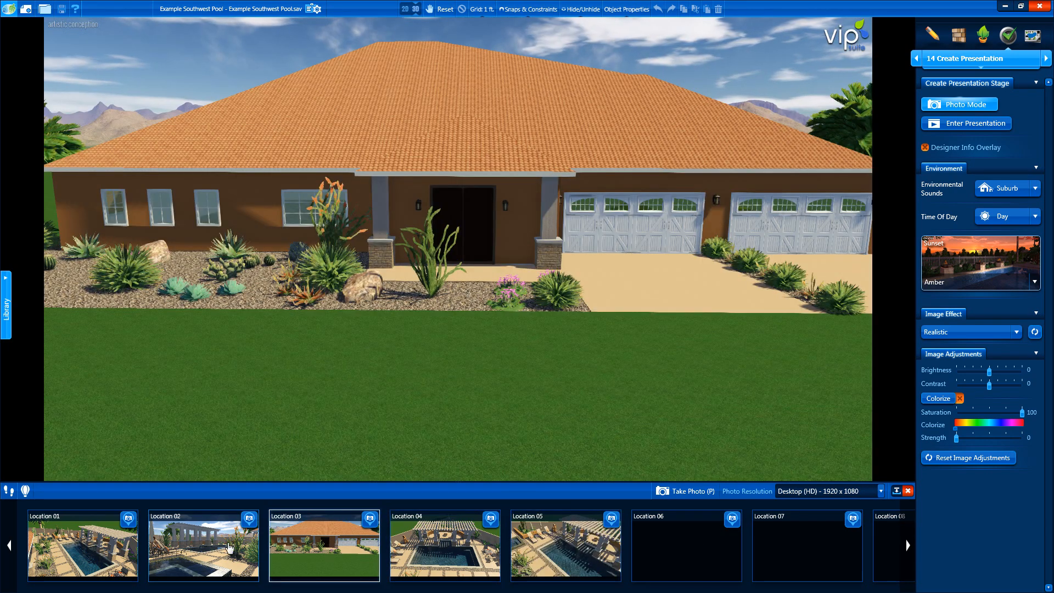
pyautogui.click(82, 545)
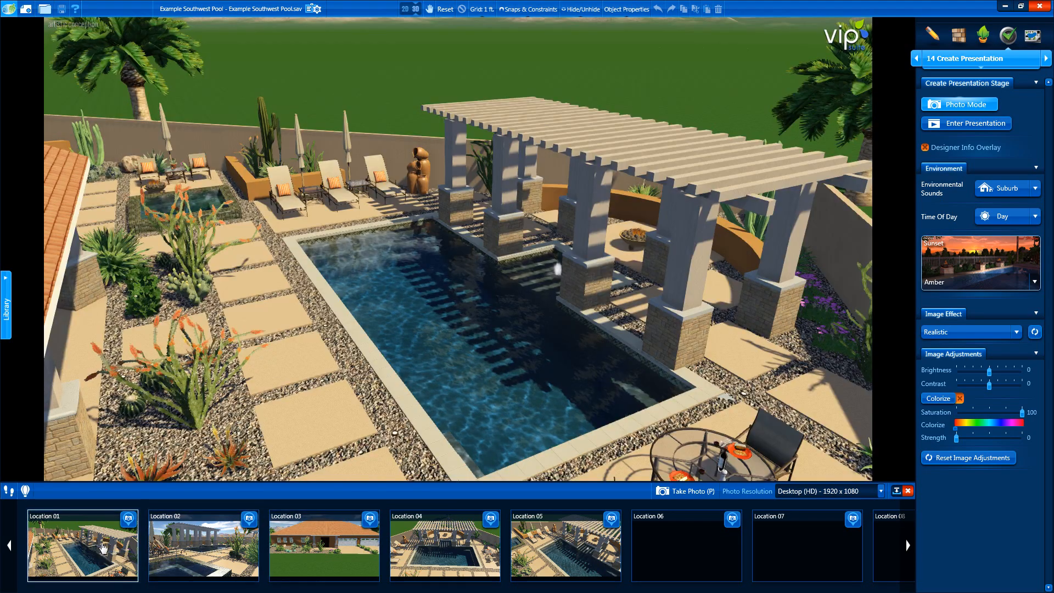
pyautogui.click(566, 545)
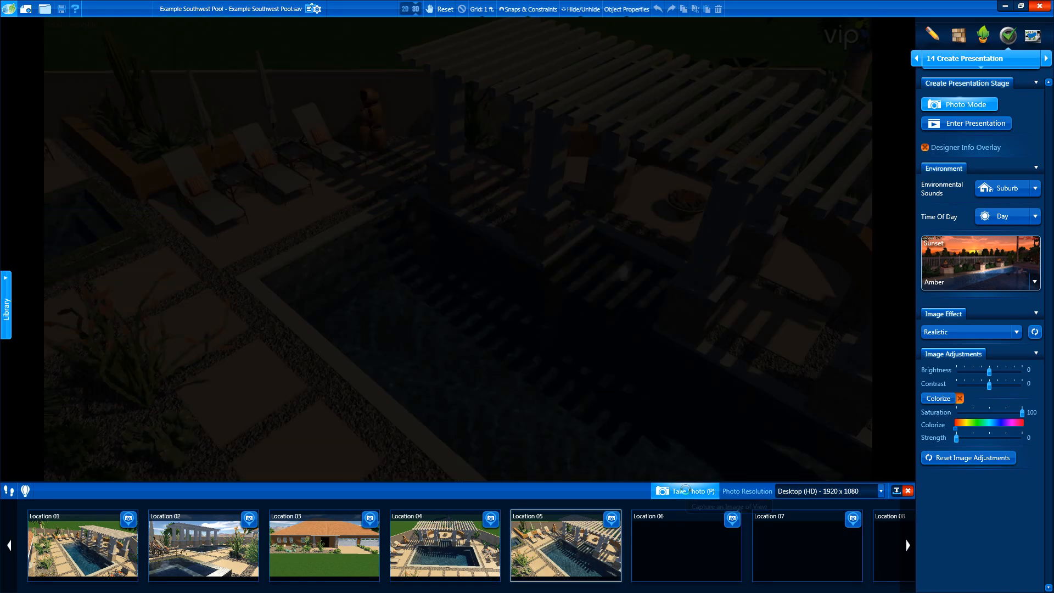
pyautogui.click(685, 491)
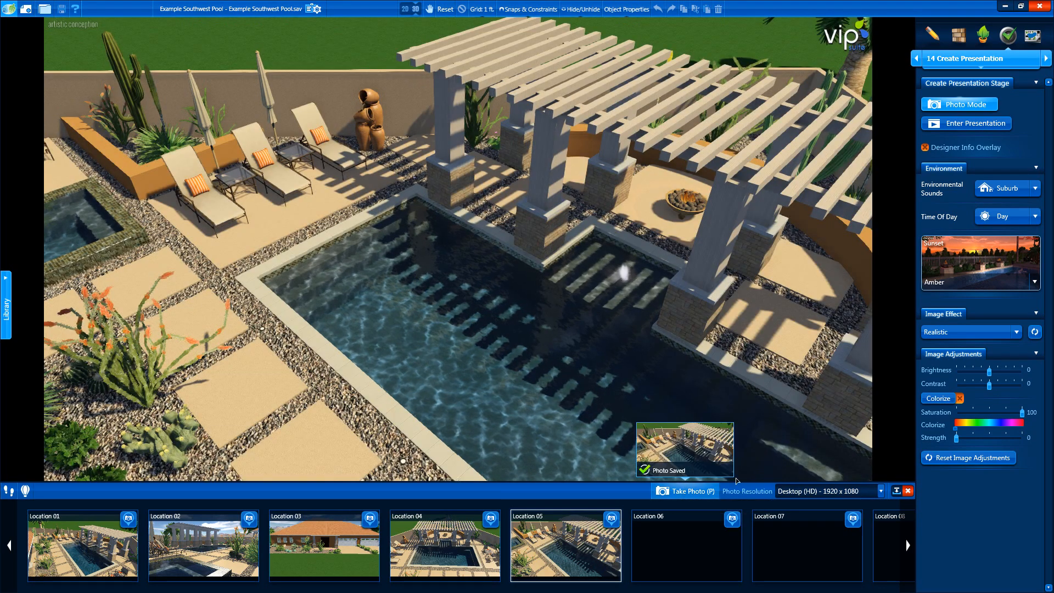
pyautogui.click(875, 491)
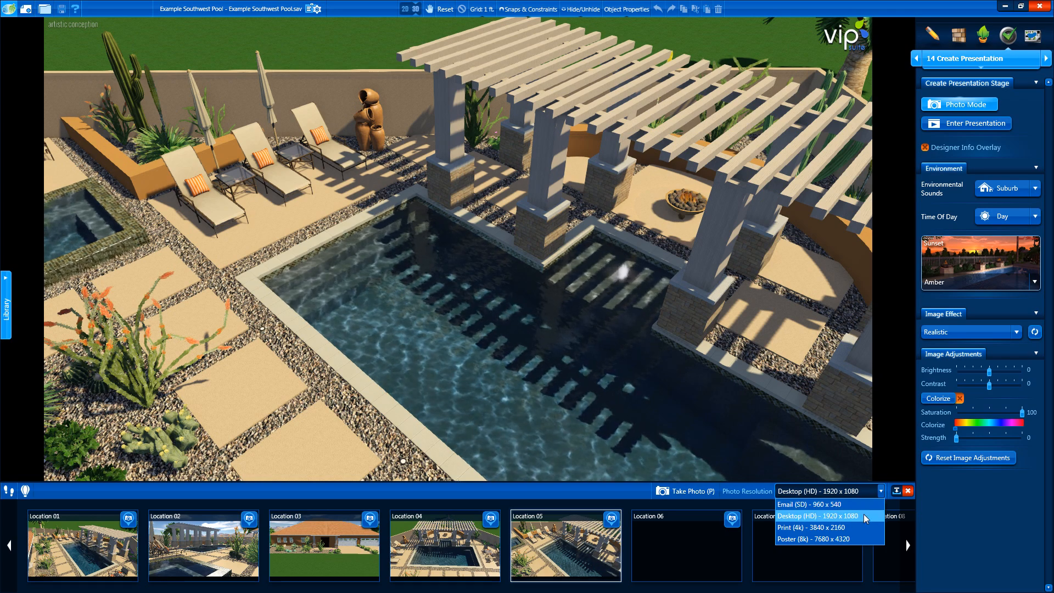
pyautogui.moveTo(866, 543)
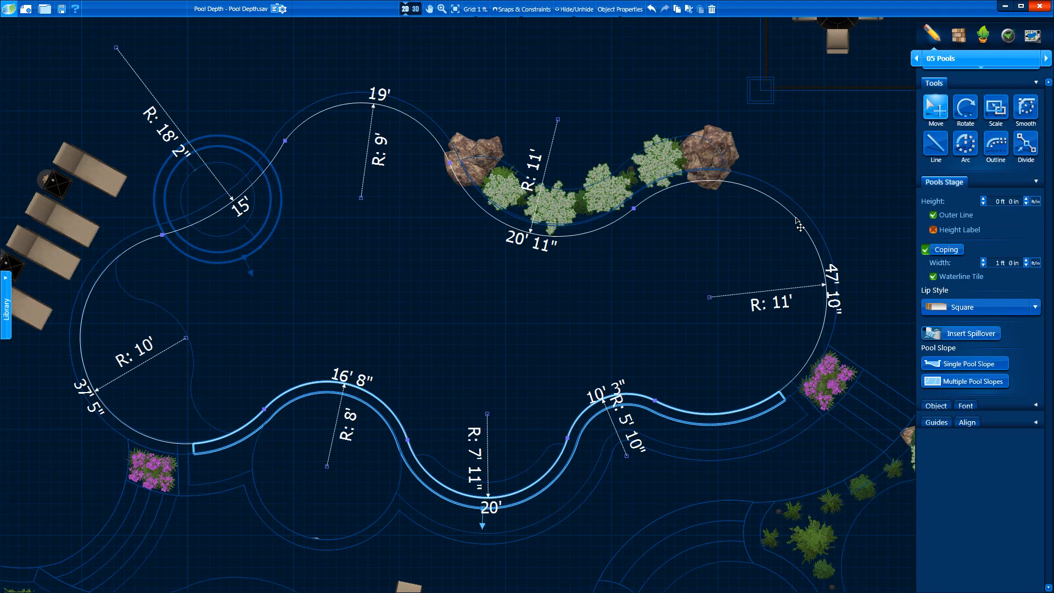
pyautogui.moveTo(975, 381)
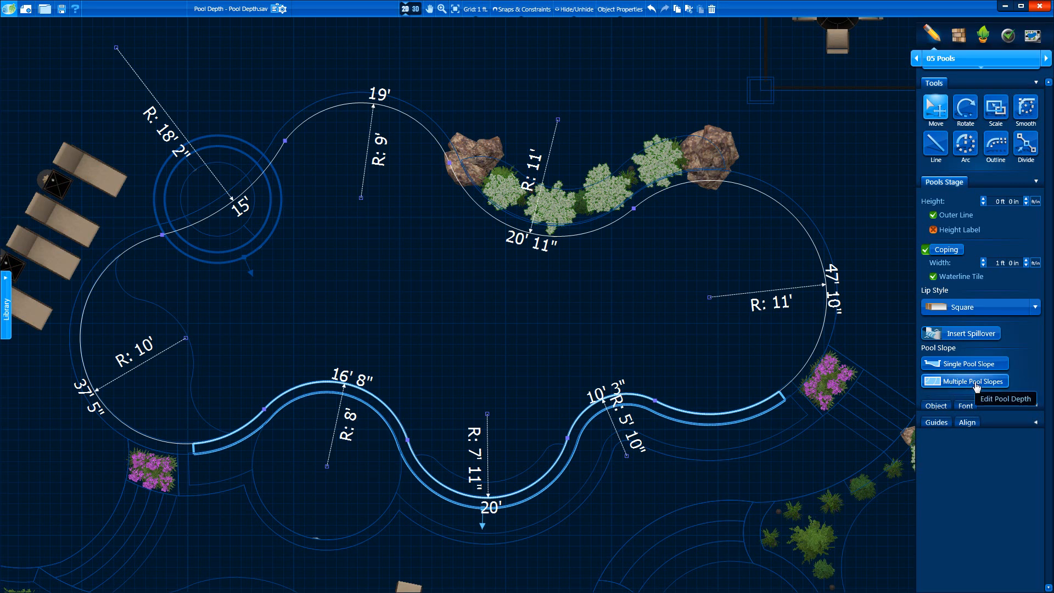
# - Turn on Multiple Pool Slopes for the pool floor
pyautogui.click(970, 381)
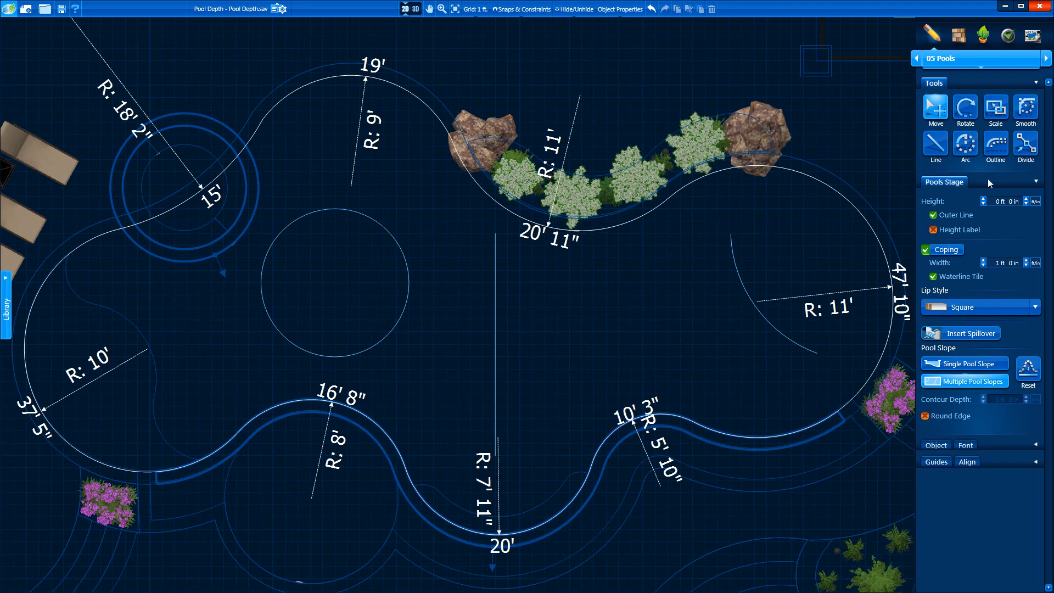
pyautogui.moveTo(784, 174)
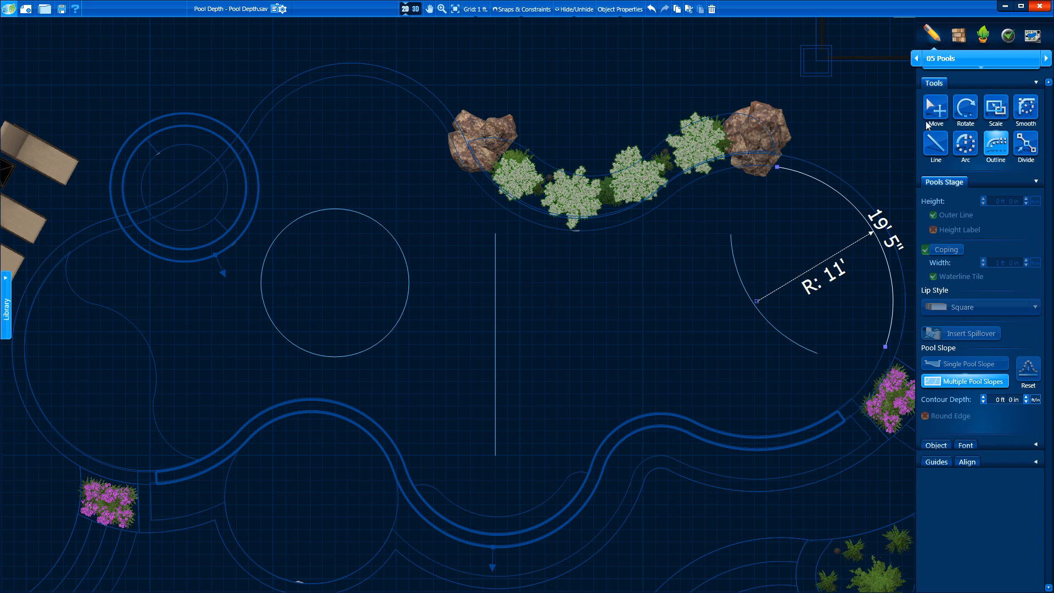
pyautogui.moveTo(1022, 400)
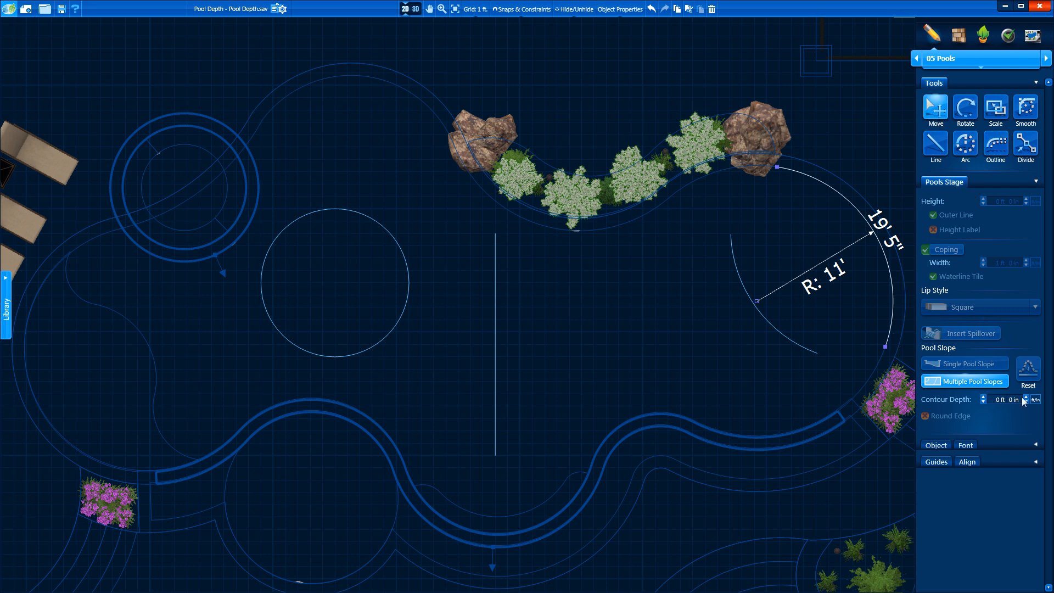
pyautogui.moveTo(934, 402)
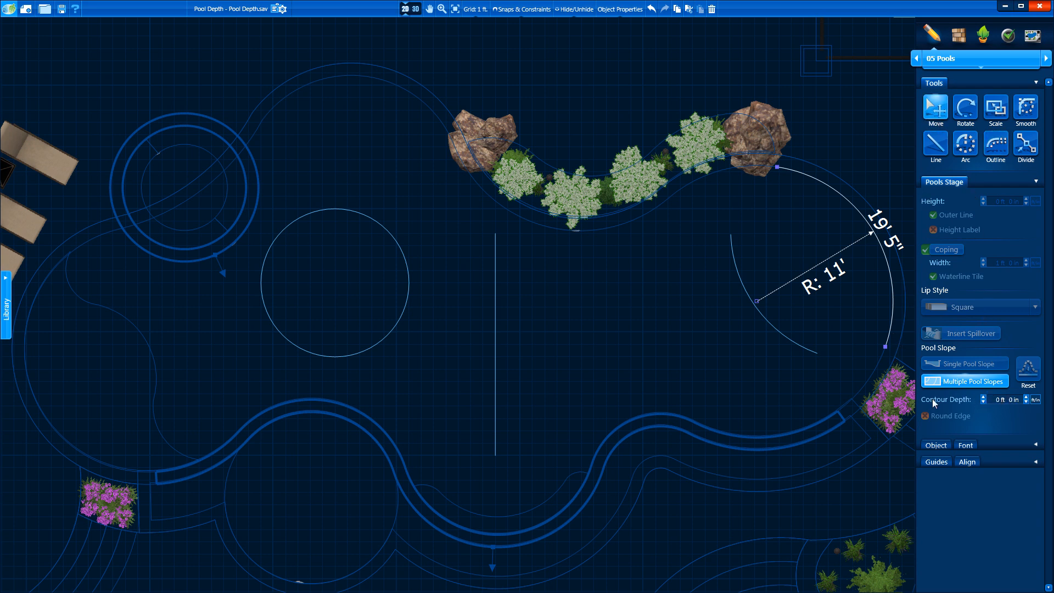
pyautogui.moveTo(745, 287)
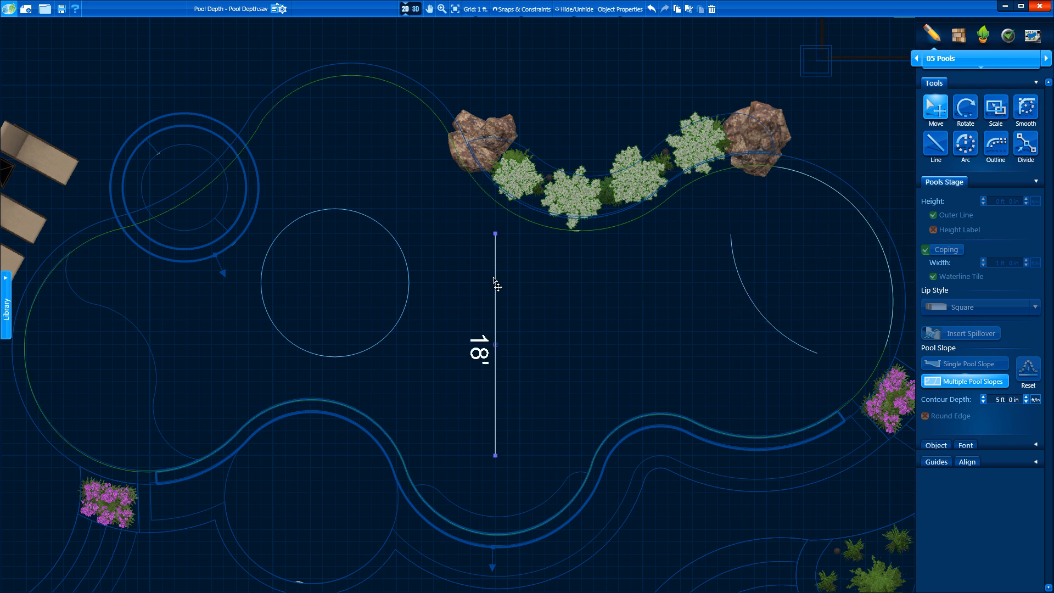
pyautogui.moveTo(412, 282)
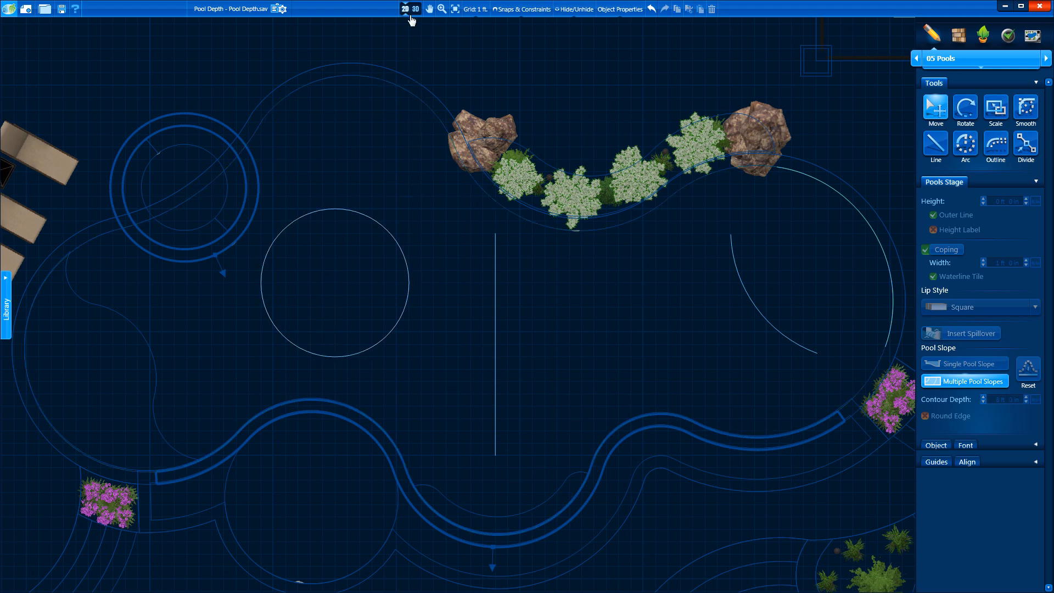
# - Switch to 3D to see the pool floor sloping to different depths
pyautogui.click(422, 9)
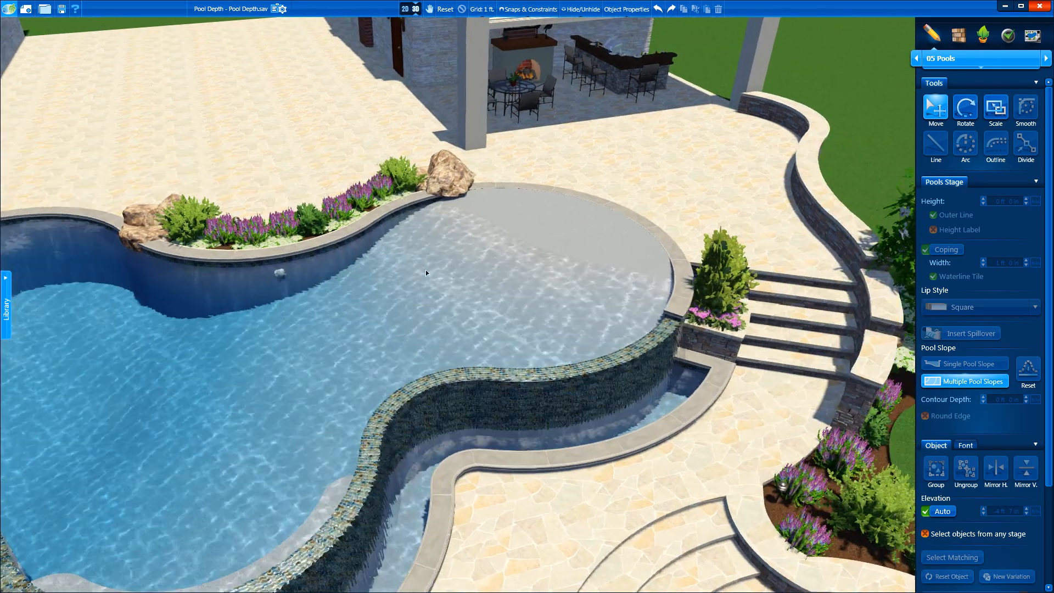
pyautogui.click(964, 363)
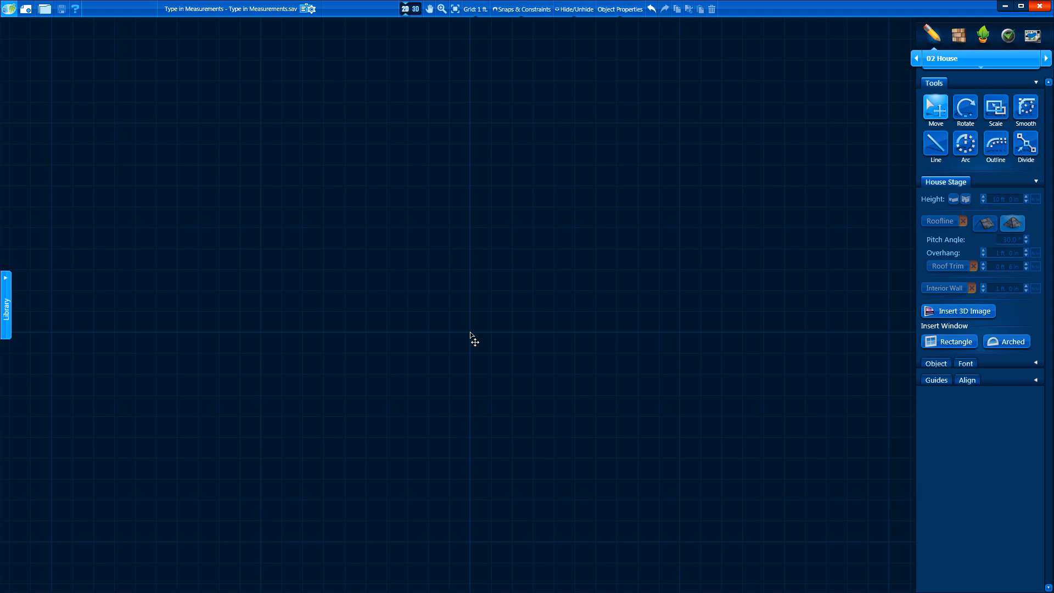
pyautogui.moveTo(755, 176)
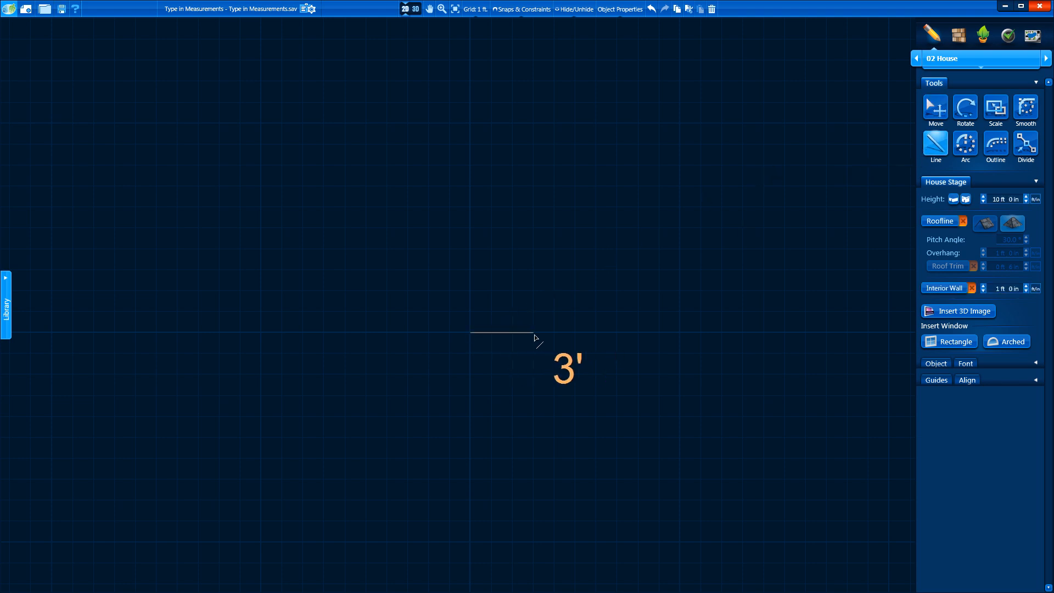
# - Enter 10 feet and 3 inches to draw a 10' 3" wall line
pyautogui.write("10'")
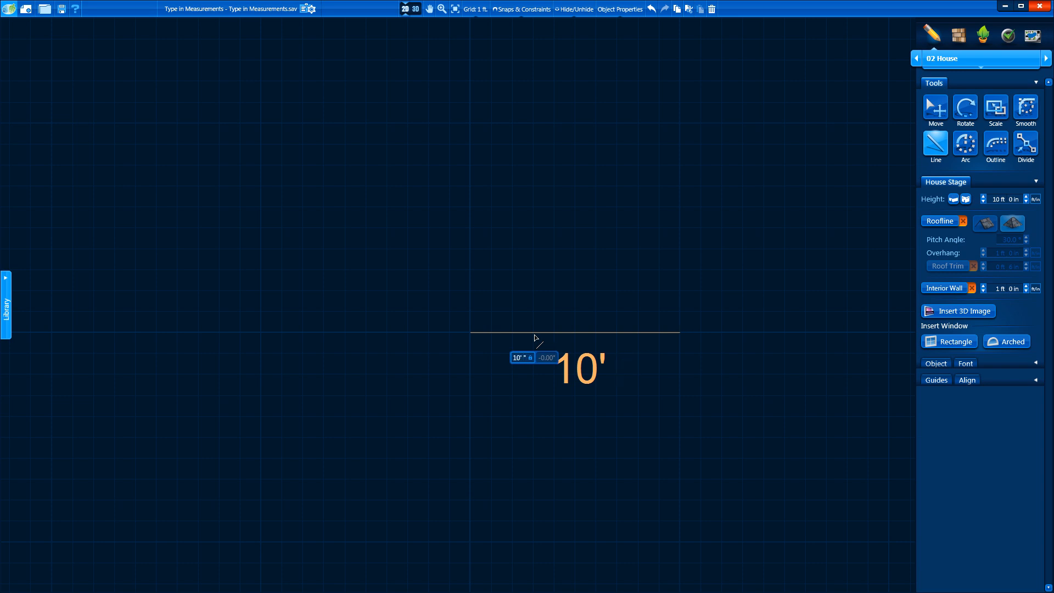
pyautogui.write('3')
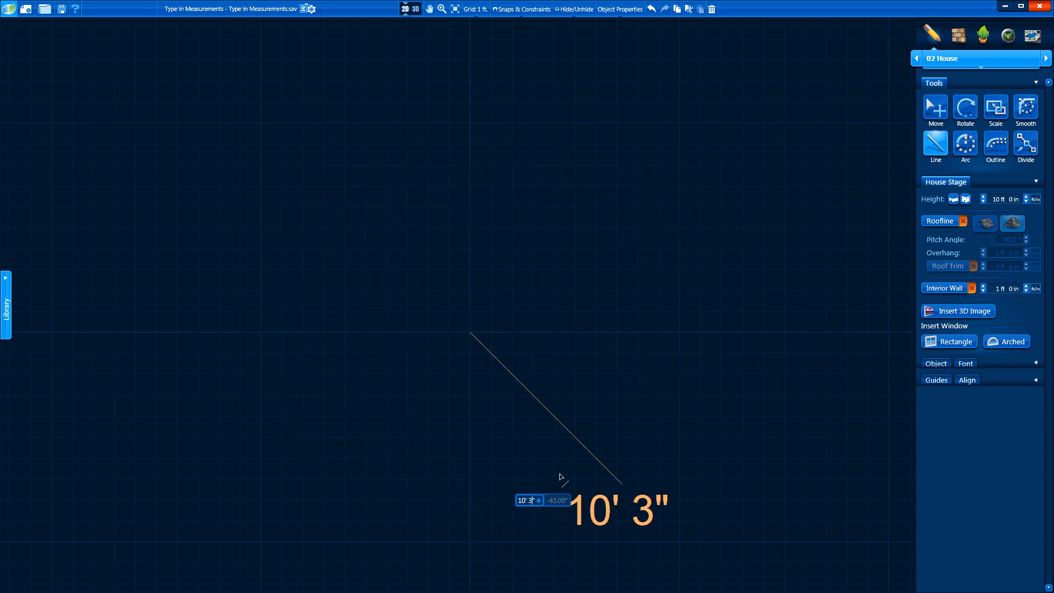
pyautogui.moveTo(623, 252)
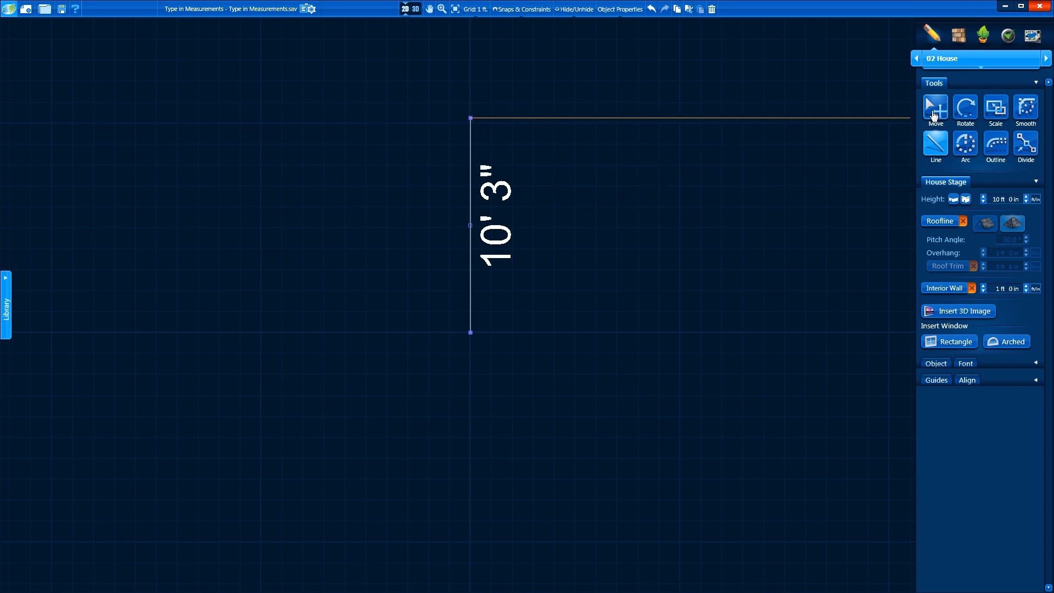
pyautogui.moveTo(935, 147)
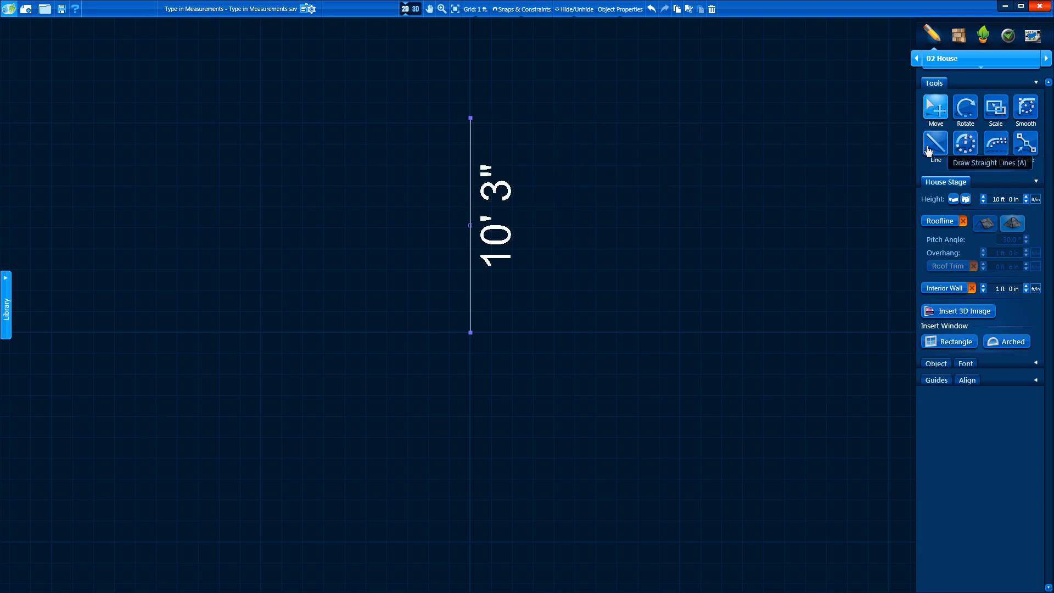
pyautogui.moveTo(924, 356)
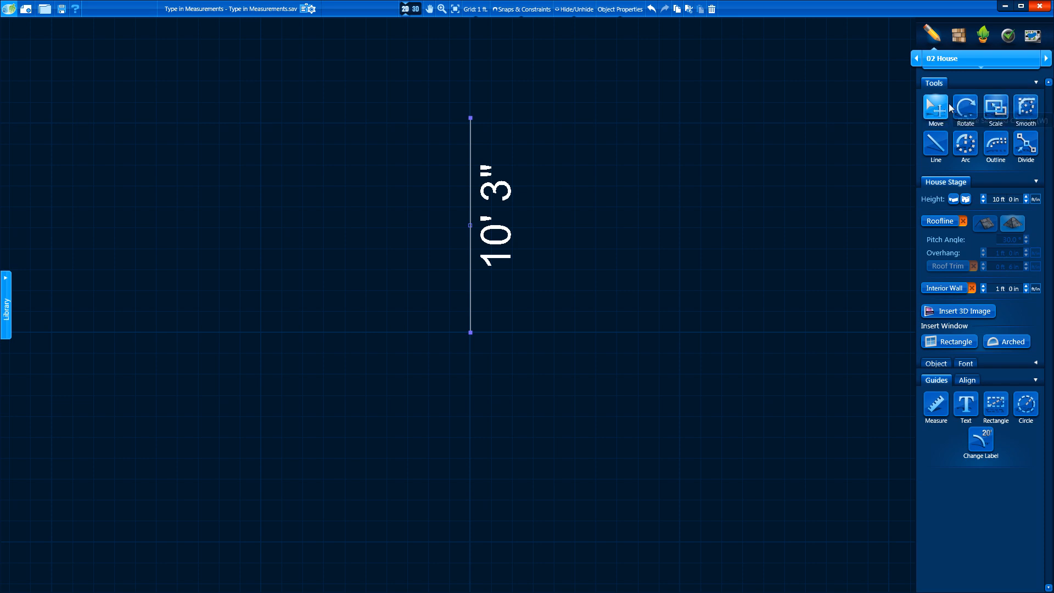
pyautogui.moveTo(854, 108)
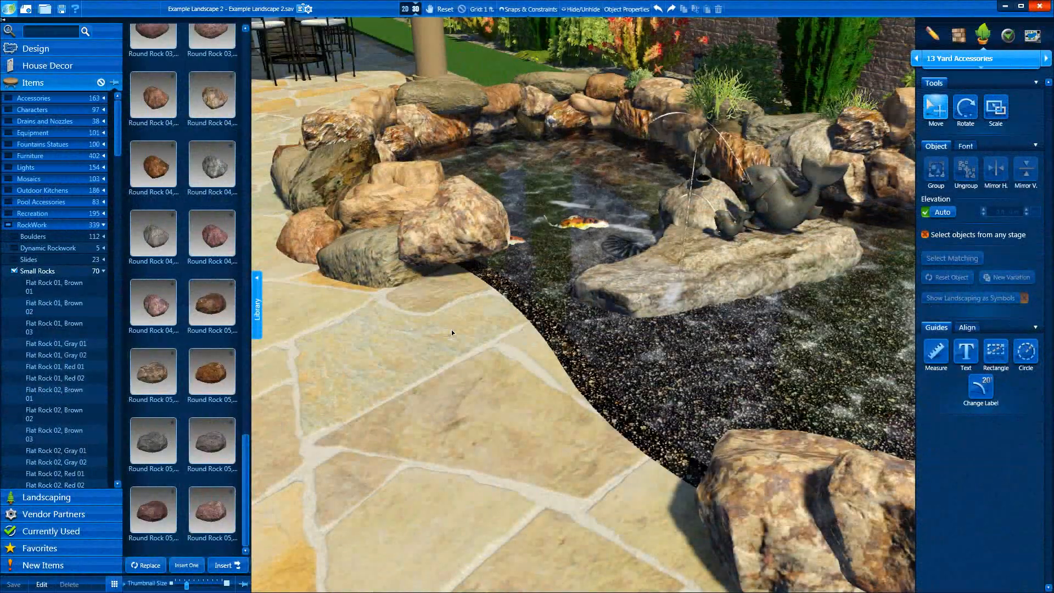
# - Collapse the rockwork listing, expand RockWork, and open Small Rocks
pyautogui.click(153, 370)
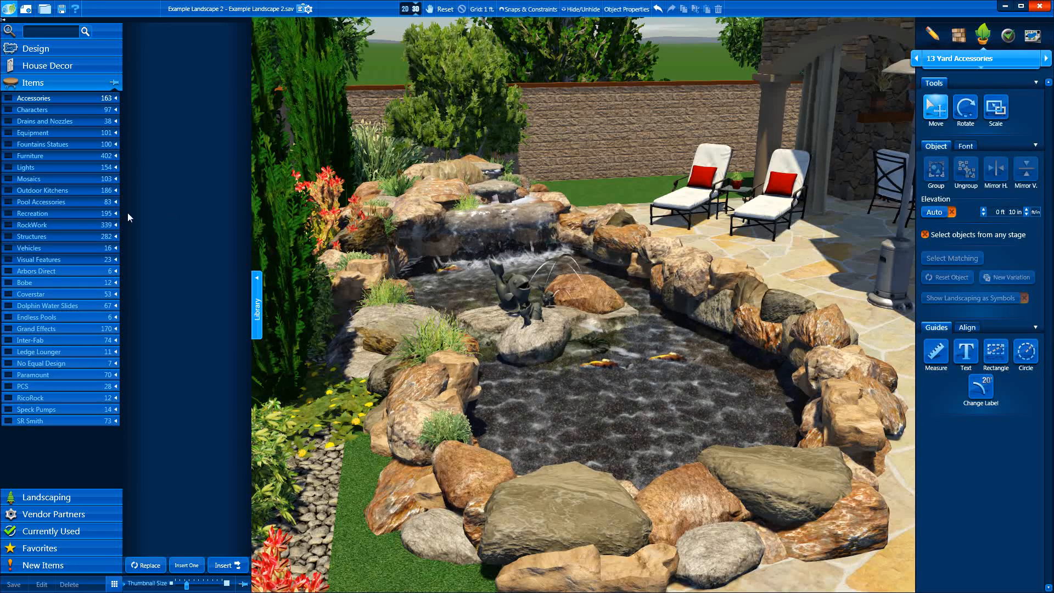
pyautogui.click(33, 224)
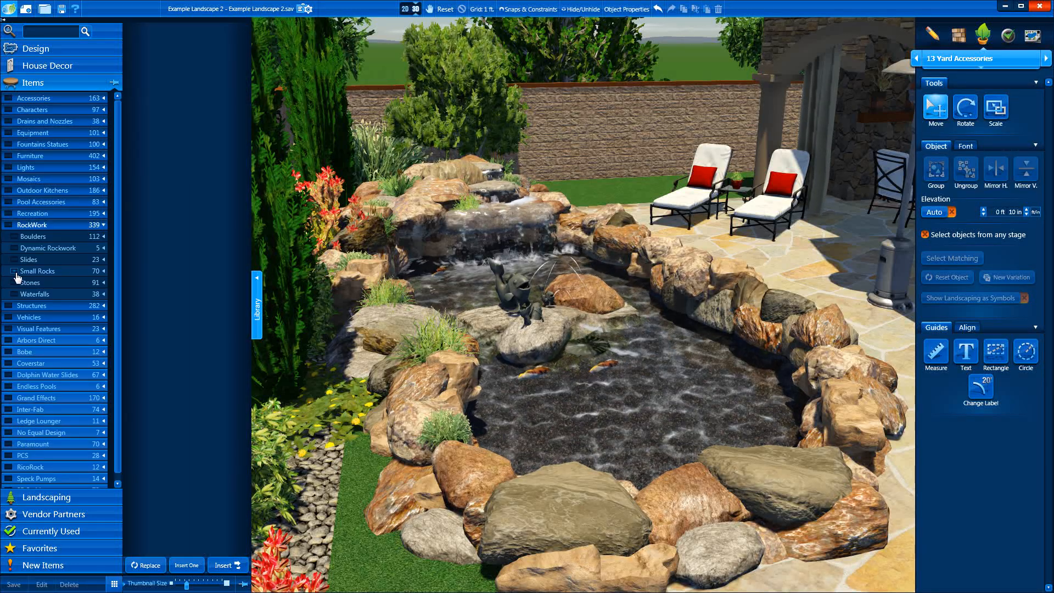
pyautogui.click(30, 283)
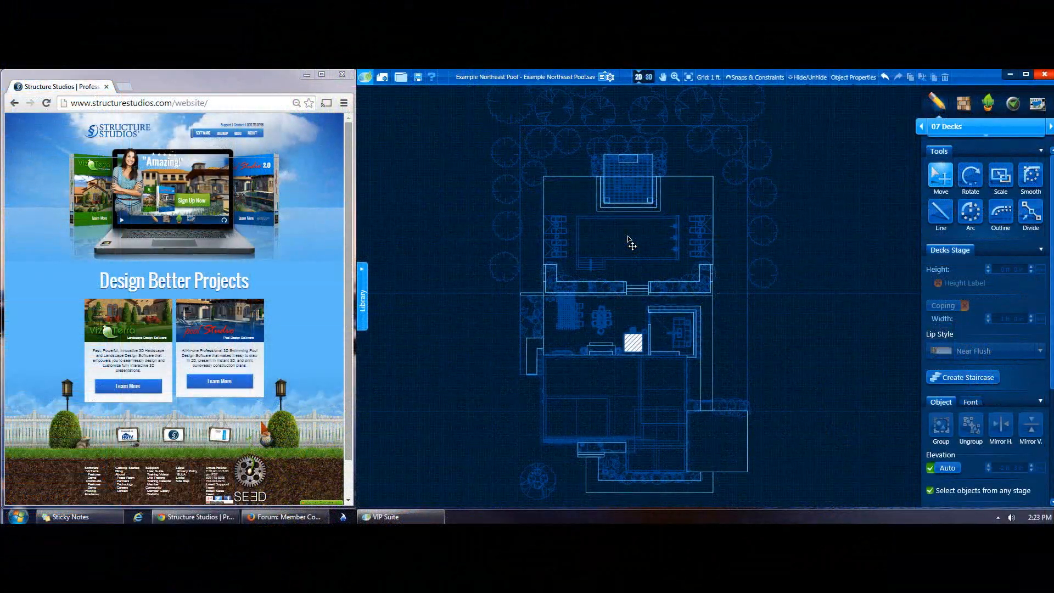
pyautogui.moveTo(822, 89)
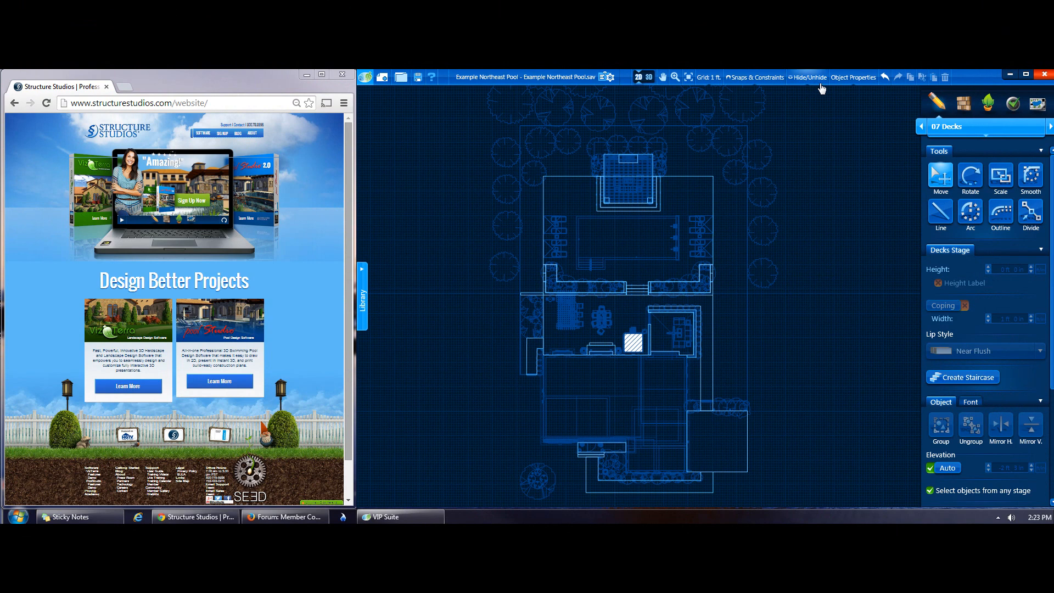
# - Undock the Object Properties panel over the browser, then show Snaps & Constraints
pyautogui.click(853, 76)
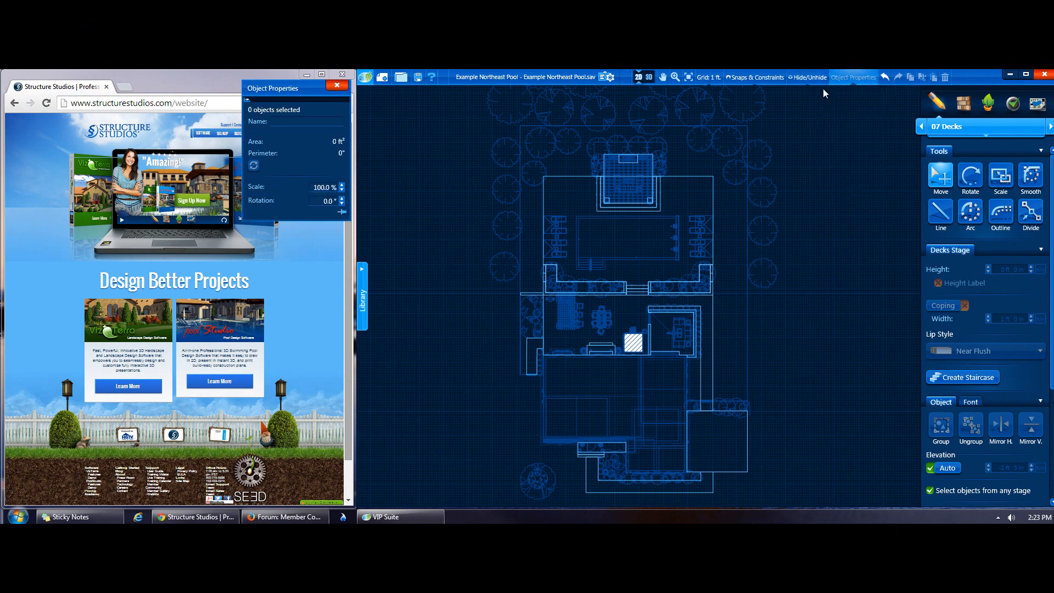
pyautogui.moveTo(273, 88); pyautogui.dragTo(272, 99)
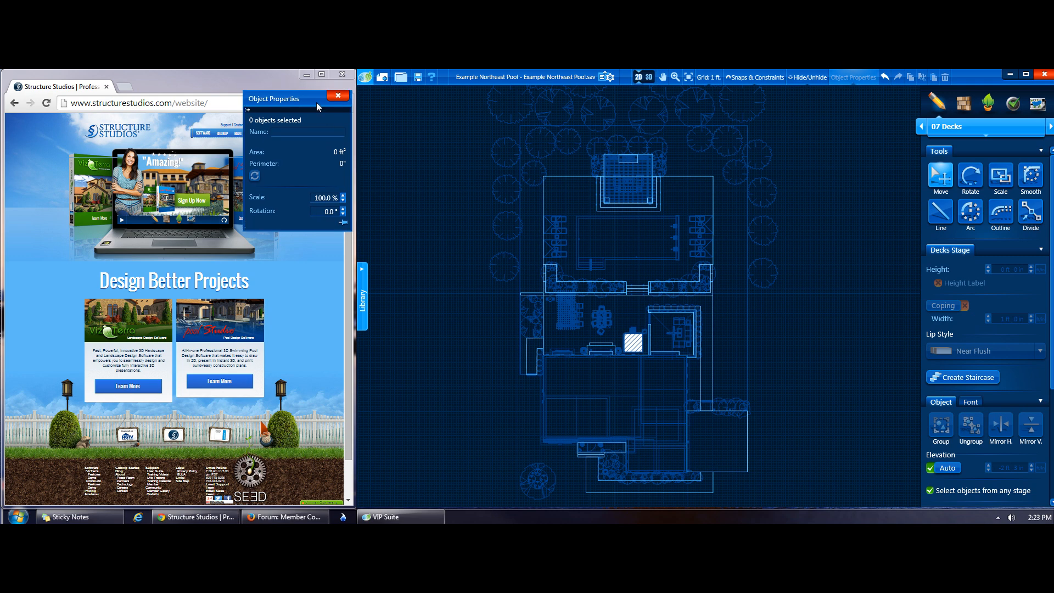
pyautogui.moveTo(746, 79)
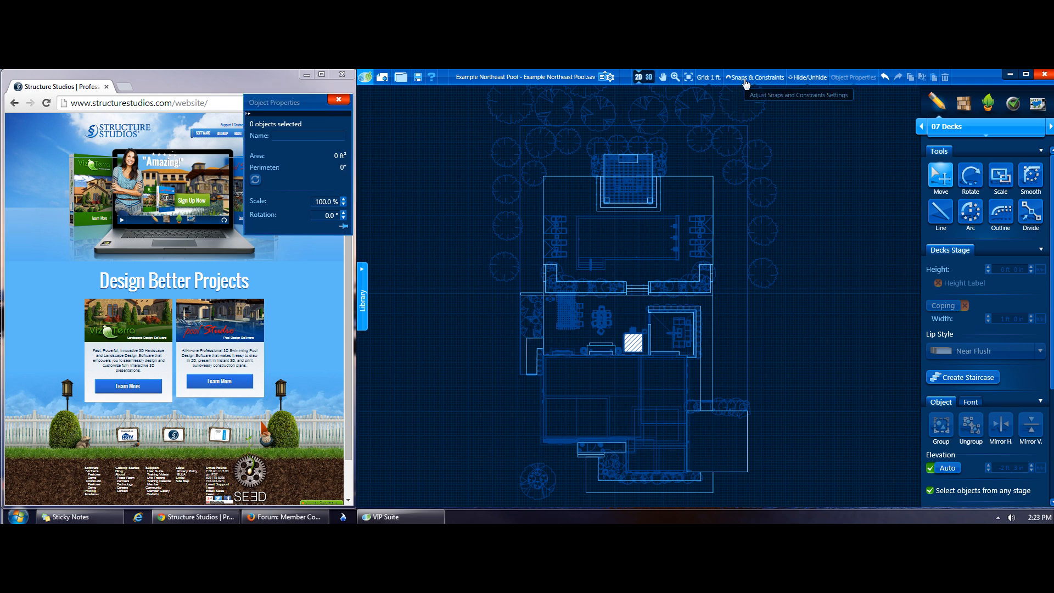
pyautogui.click(756, 77)
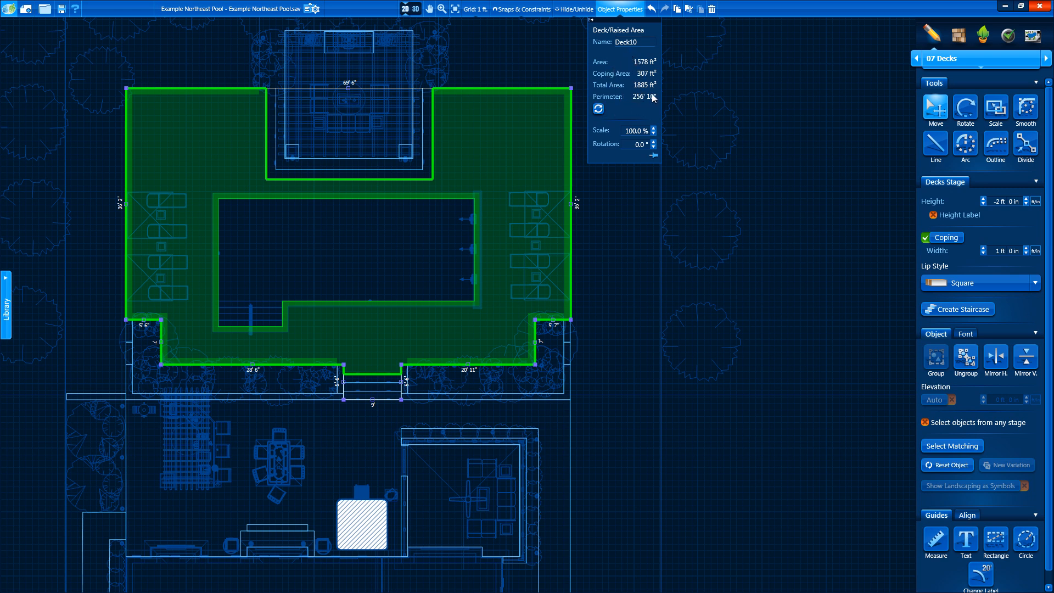
pyautogui.moveTo(644, 112)
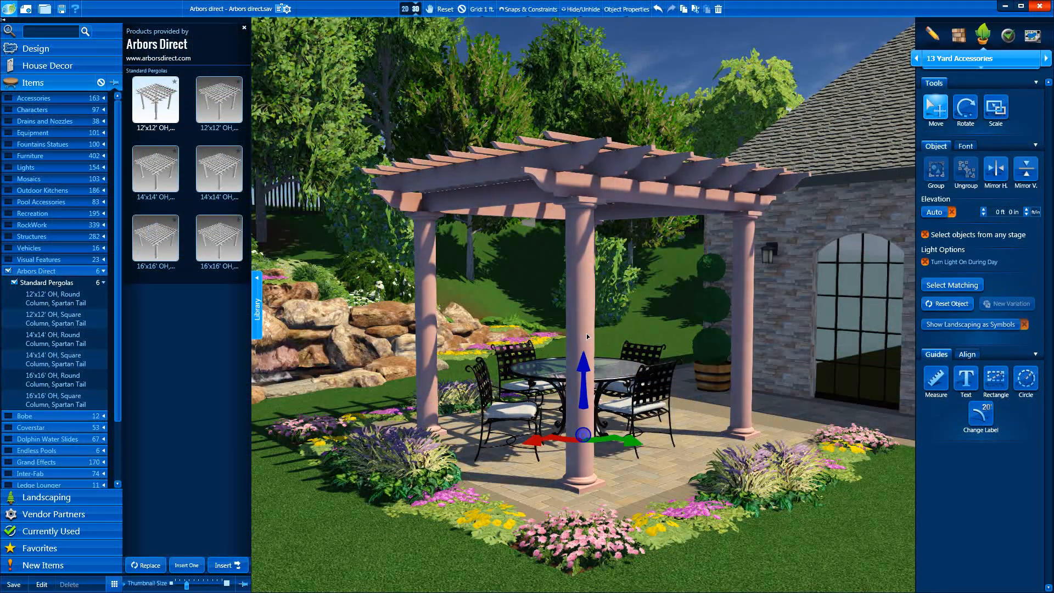
# - Pick the 16'x16' square-column pergola from the Arbors Direct Standard Pergolas catalog
pyautogui.click(218, 238)
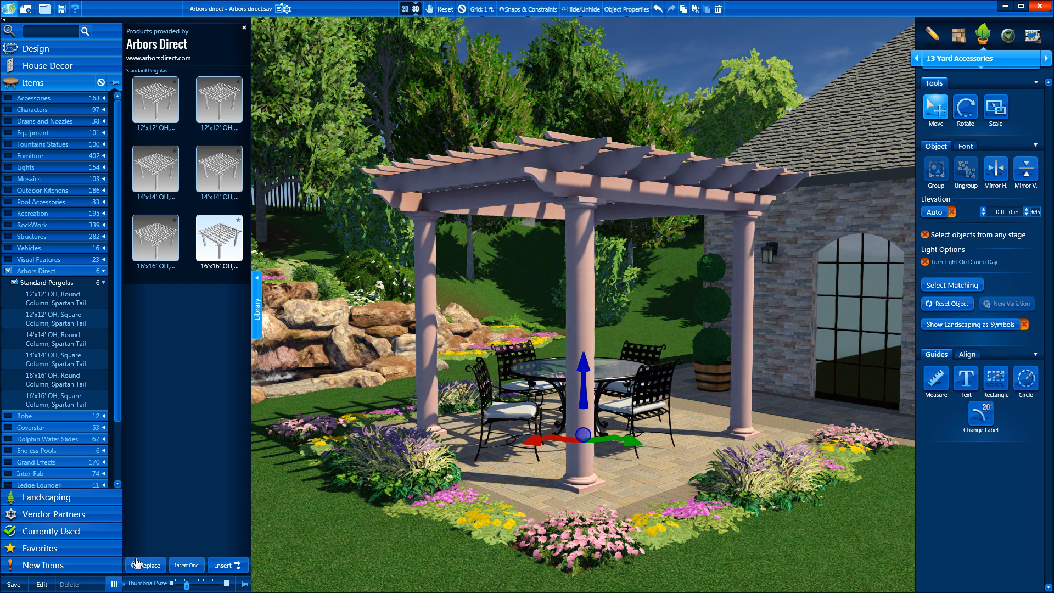